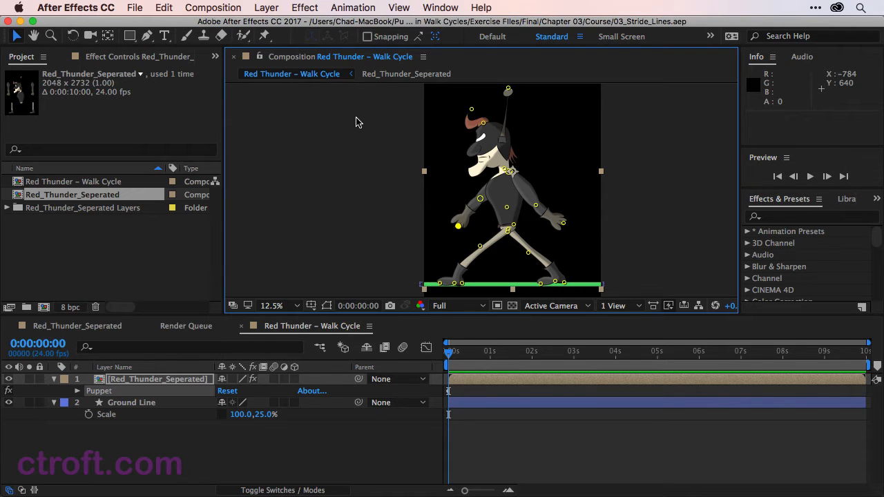
{"action": "mouse_move", "coordinate": [372, 129]}
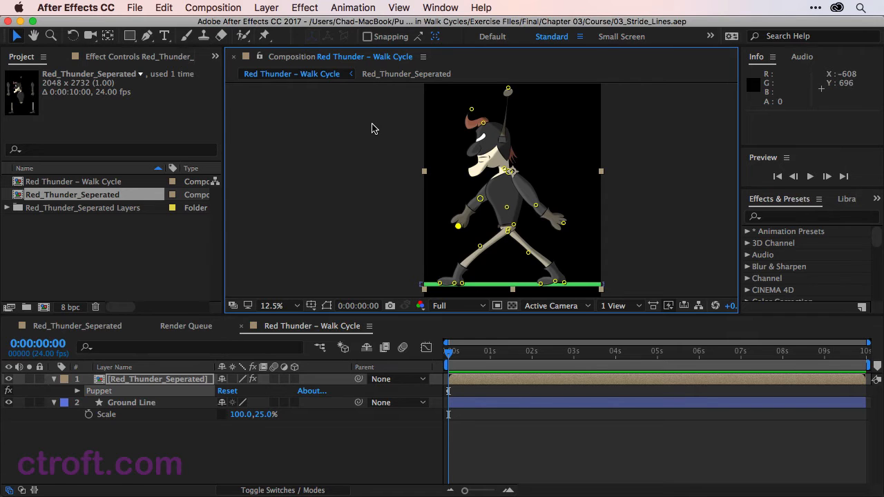
{"action": "mouse_move", "coordinate": [376, 131]}
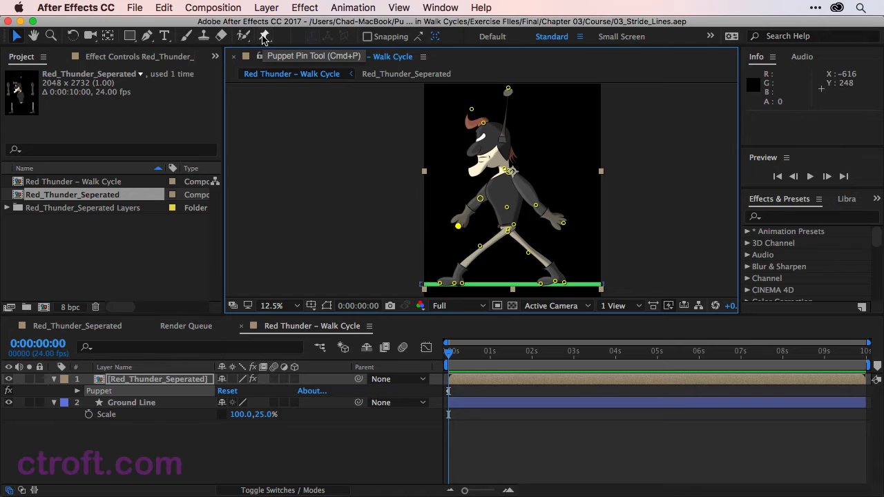
- Reveal the Red Thunder character's puppet mesh and pins for repositioning the body over its stride
{"action": "left_click", "coordinate": [262, 36]}
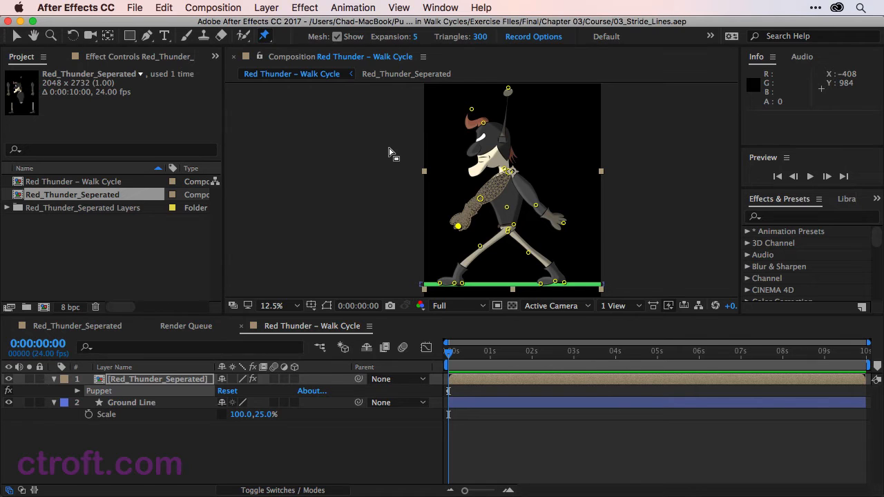
{"action": "mouse_move", "coordinate": [403, 167]}
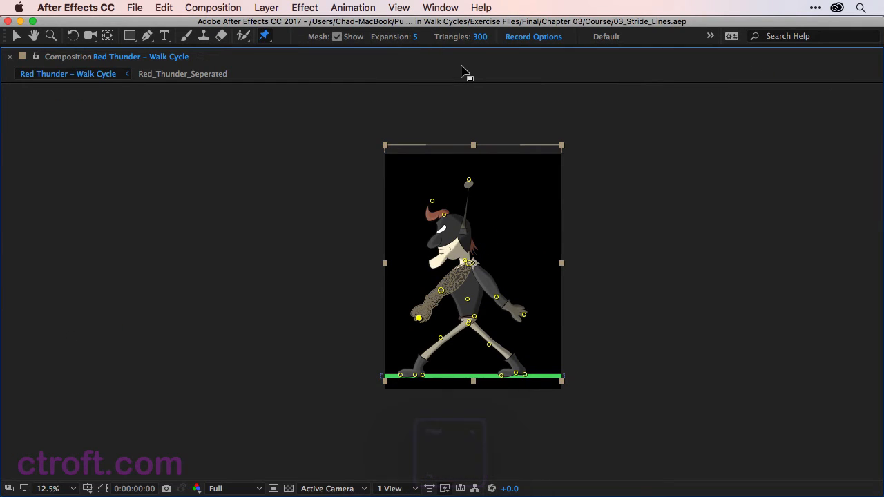
{"action": "mouse_move", "coordinate": [263, 83]}
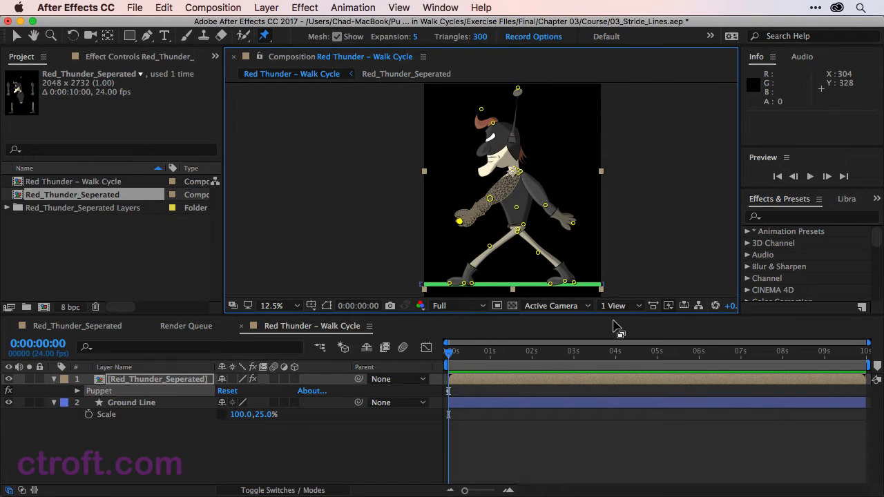
- Leave pin editing for the Selection tool, then ready the Rectangle tool with no layers selected
{"action": "key", "text": "v"}
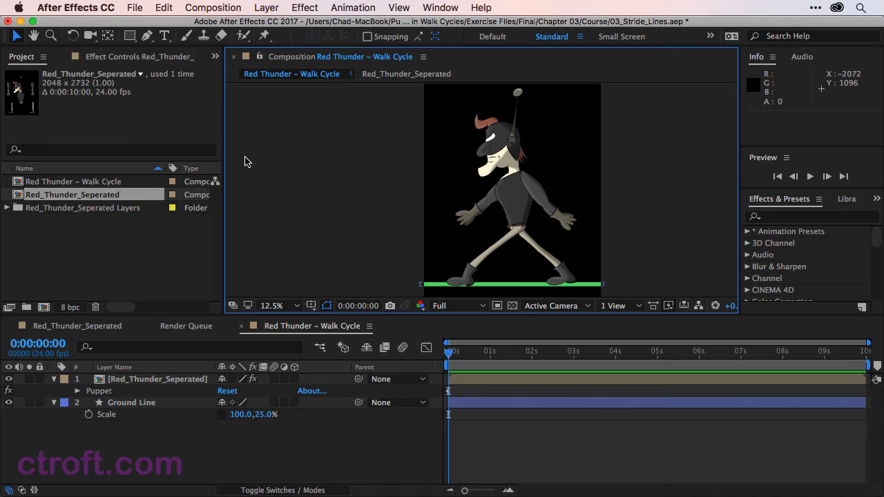
{"action": "key", "text": "q"}
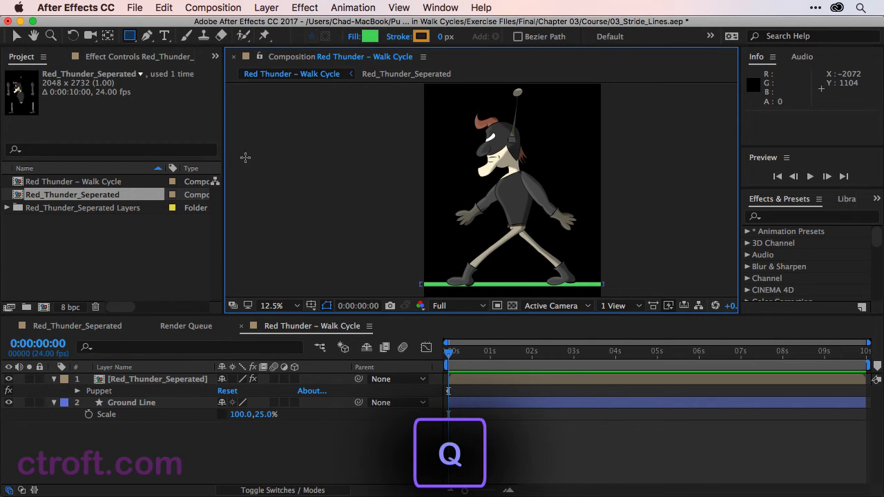
{"action": "key", "text": "q"}
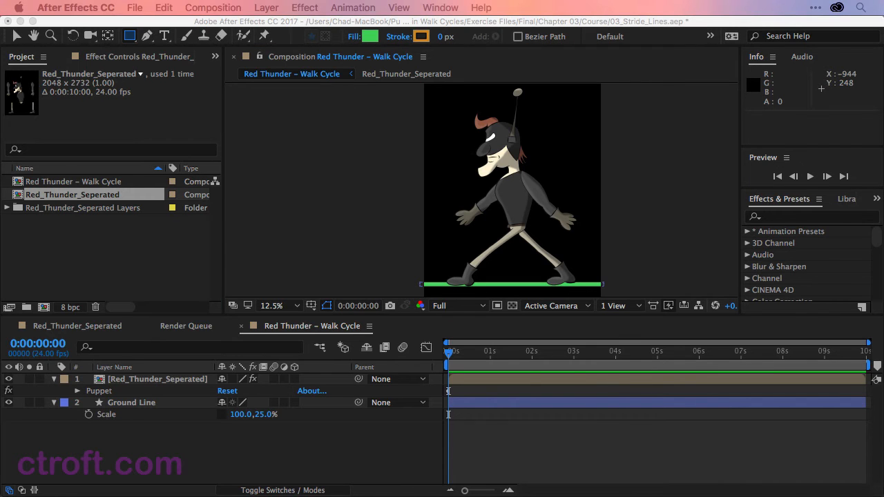
- Set the shape fill colour to orange in the Shape Fill Color picker
{"action": "left_click", "coordinate": [367, 36]}
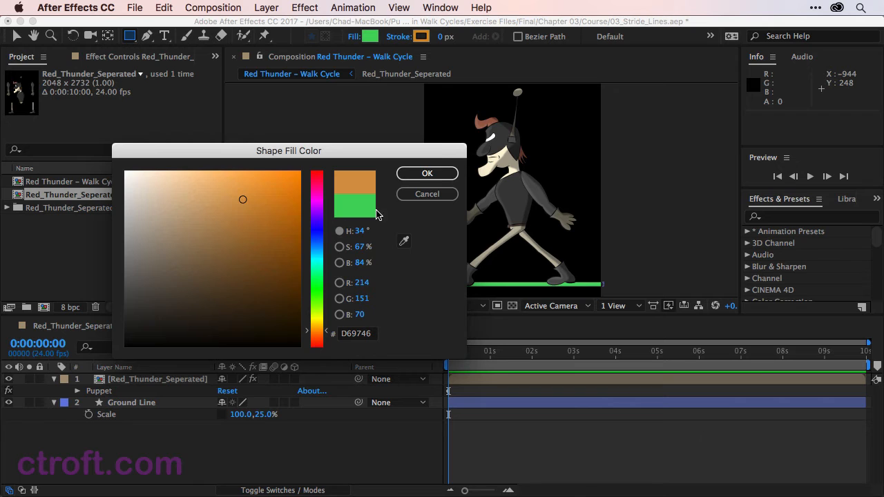
{"action": "left_click", "coordinate": [427, 172]}
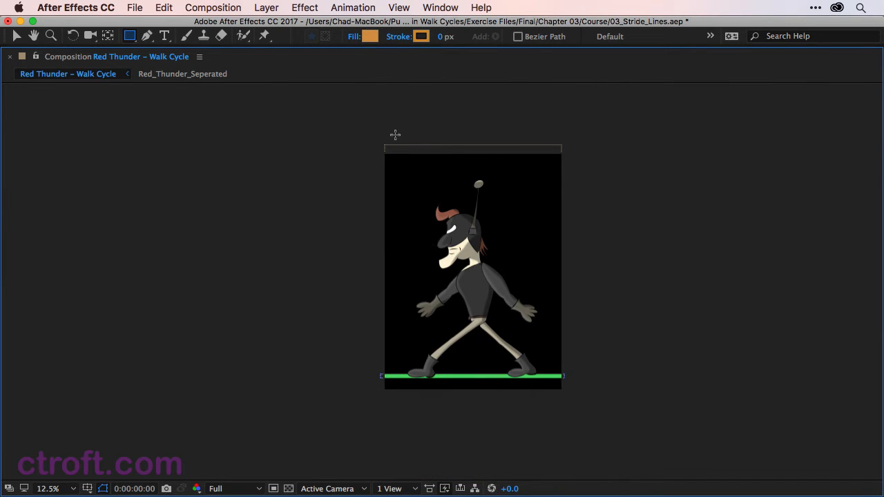
- Draw a tall thin orange rectangle spanning to the ground line at the back foot
{"action": "left_click_drag", "start_coordinate": [398, 137], "coordinate": [398, 279]}
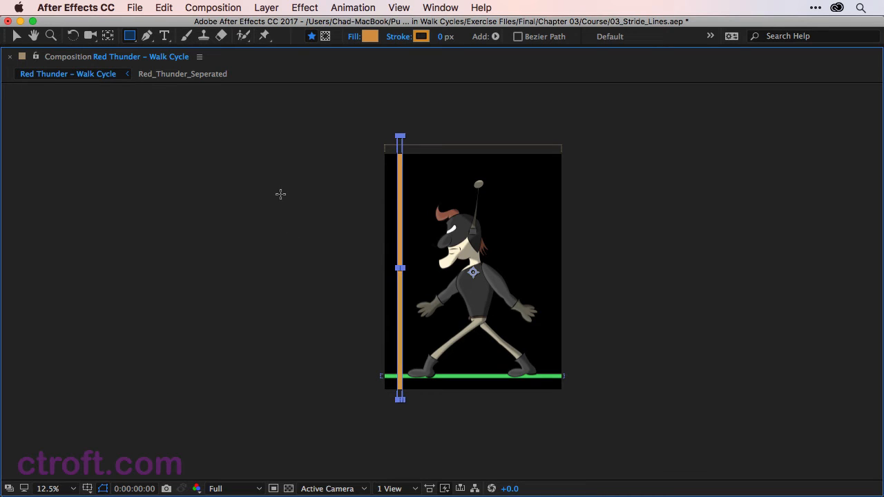
{"action": "left_click", "coordinate": [17, 36]}
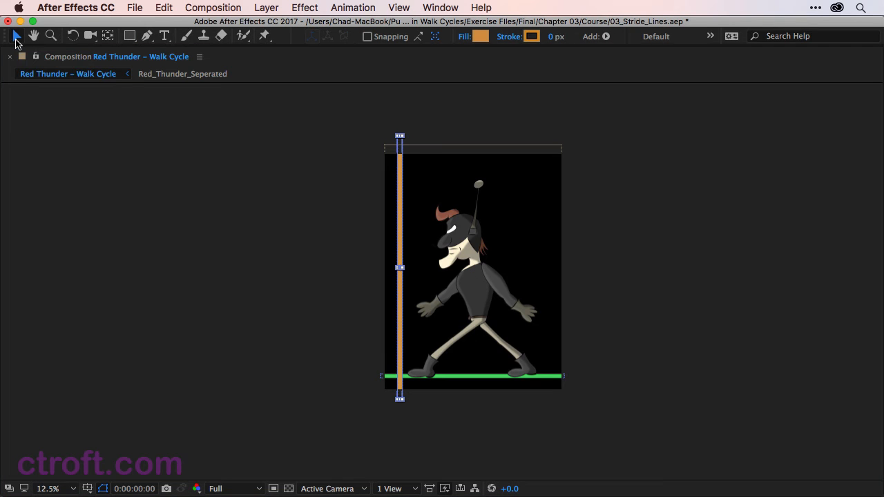
{"action": "mouse_move", "coordinate": [190, 177]}
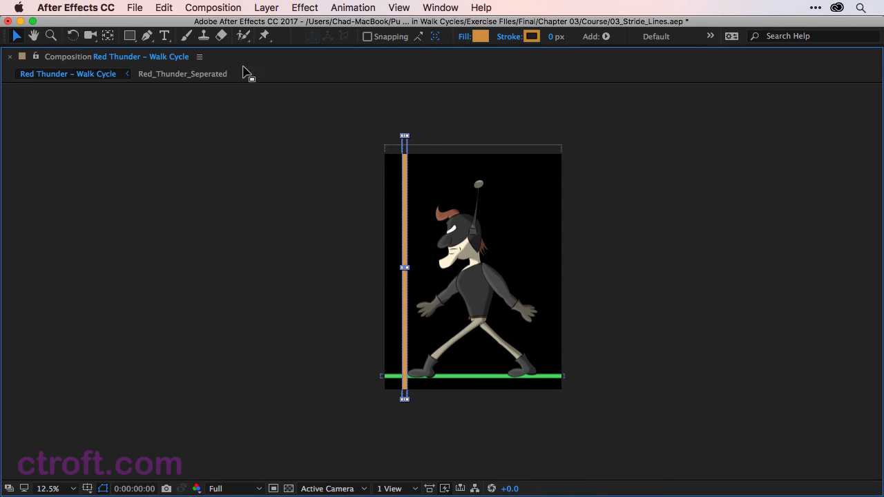
{"action": "mouse_move", "coordinate": [262, 253]}
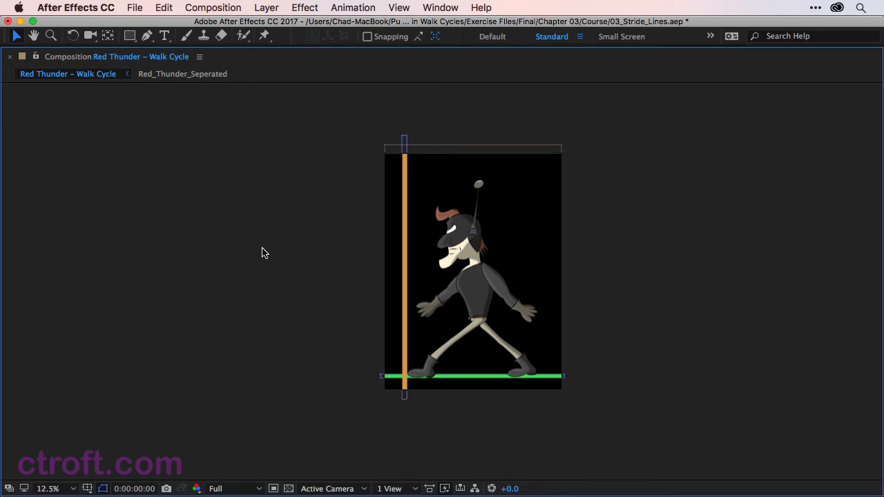
{"action": "mouse_move", "coordinate": [328, 237]}
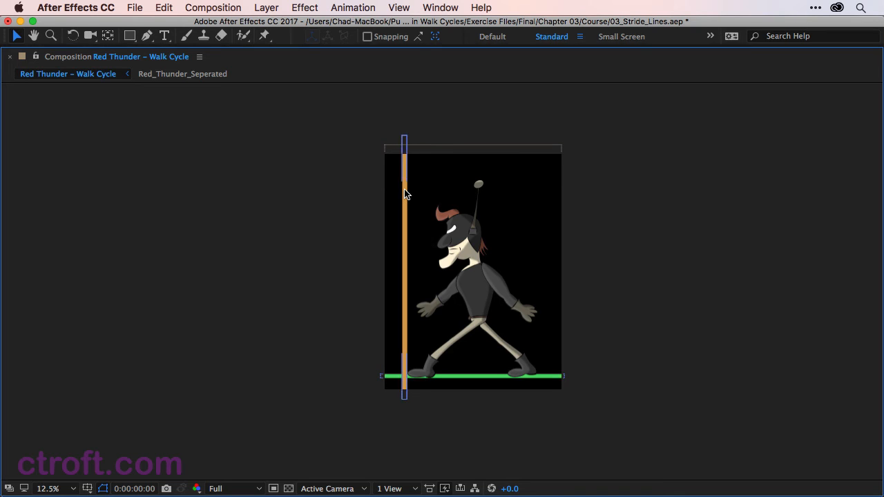
- Duplicate the orange stride-line rectangle and move the copy to the front foot on the right
{"action": "left_click", "coordinate": [403, 270]}
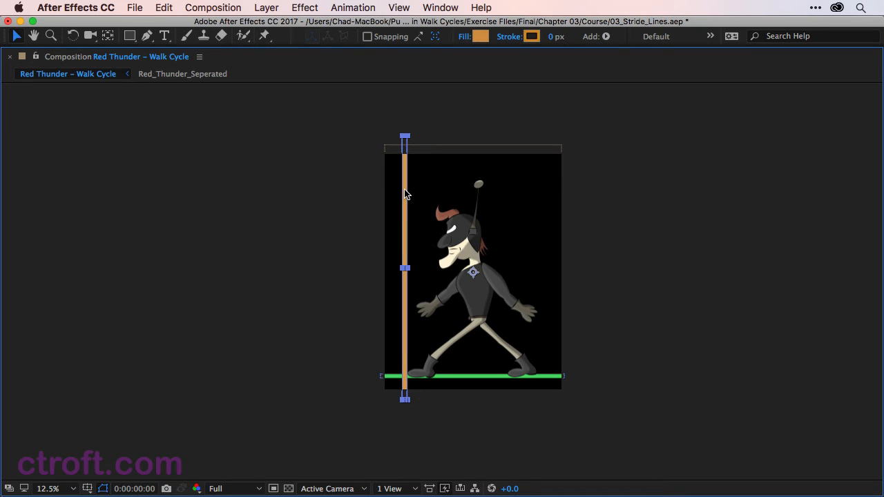
{"action": "key", "text": "cmd+d"}
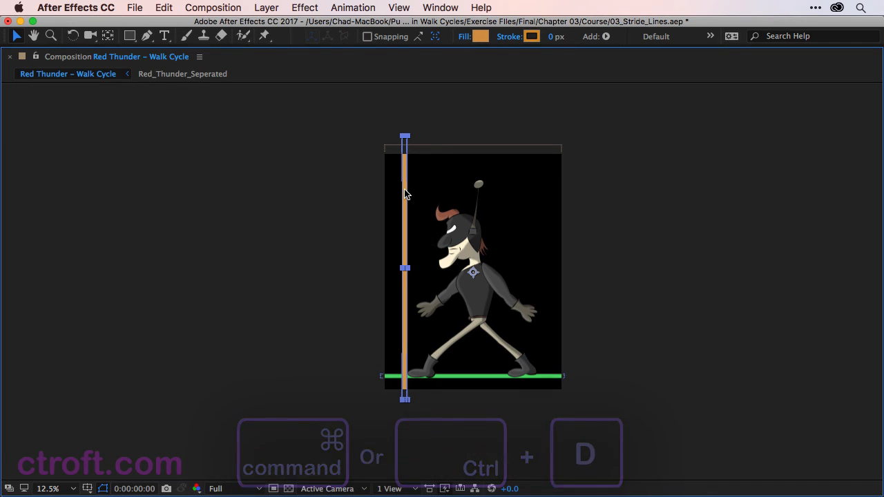
{"action": "key", "text": "cmd+d"}
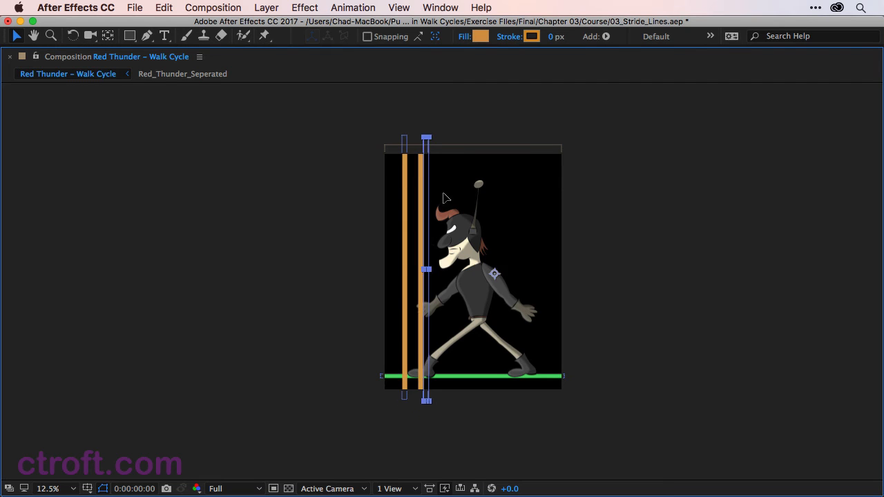
{"action": "left_click_drag", "start_coordinate": [425, 269], "coordinate": [537, 270]}
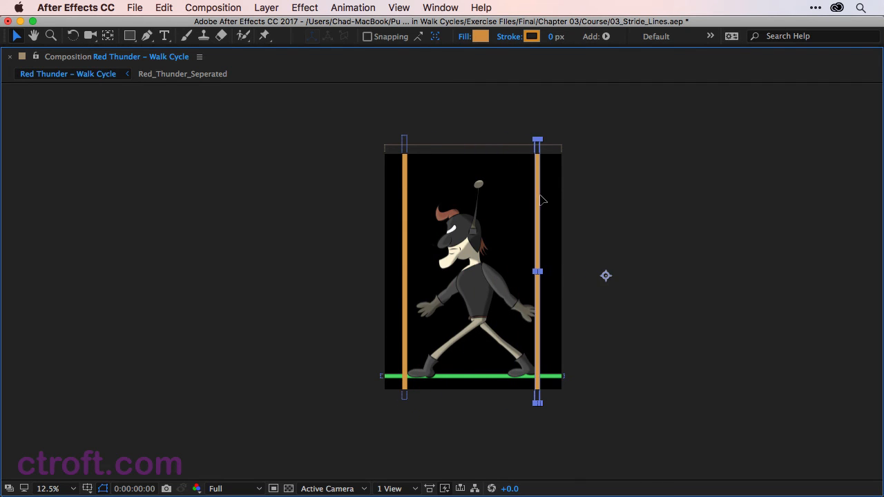